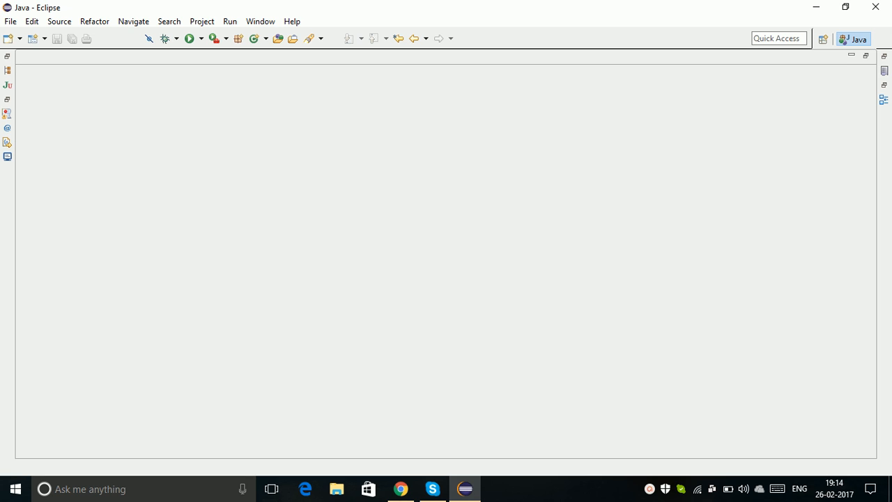
mouse_move(123, 153)
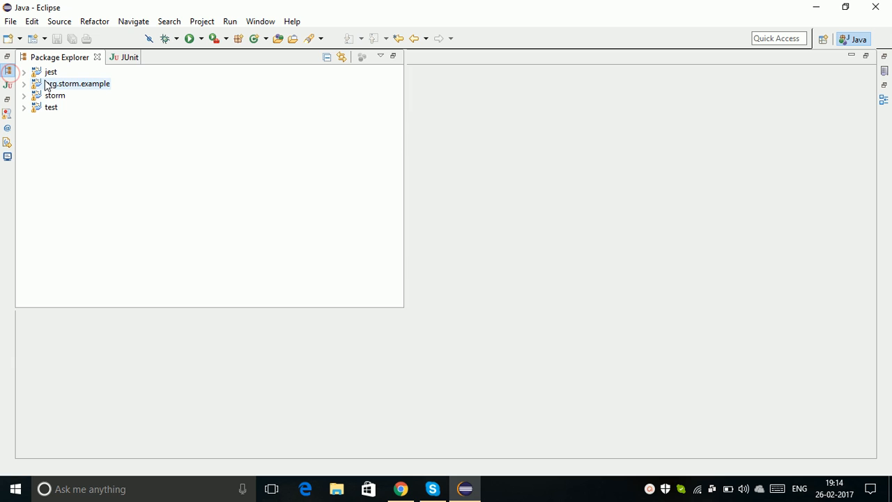
- Expand the storm project and its TechHill.storm package listing App, Bolt, Spout and Topology
click(23, 95)
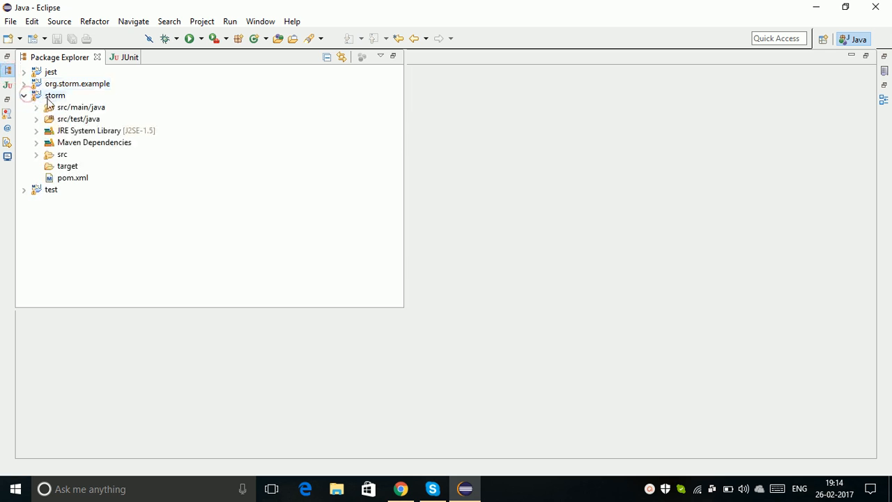
click(36, 106)
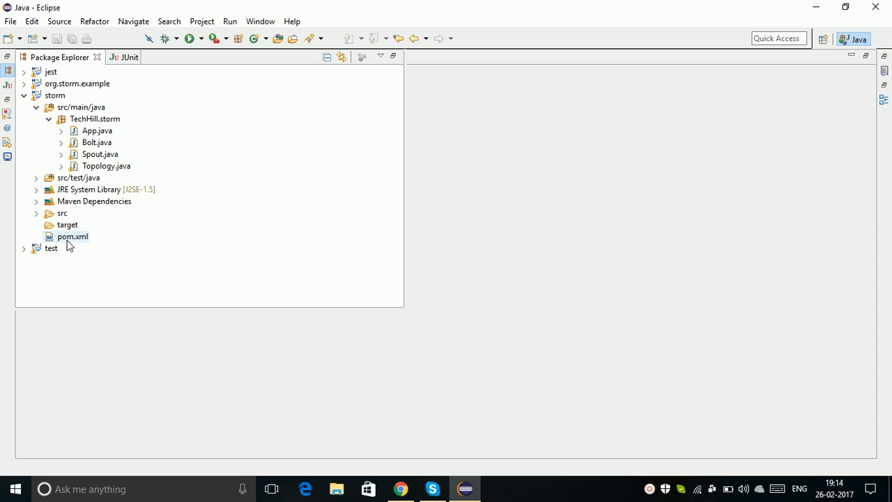
- Open pom.xml maximized as raw XML showing the org.apache.storm storm-core 0.10.0 dependency
double_click(72, 237)
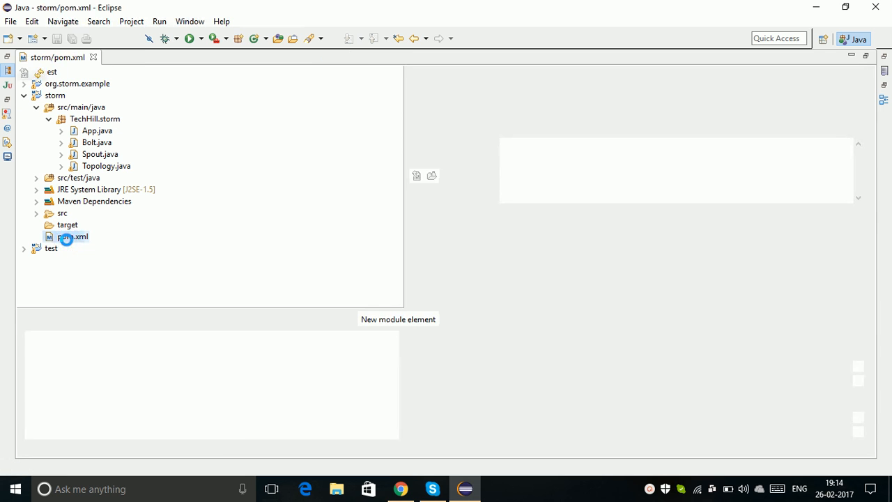
double_click(72, 237)
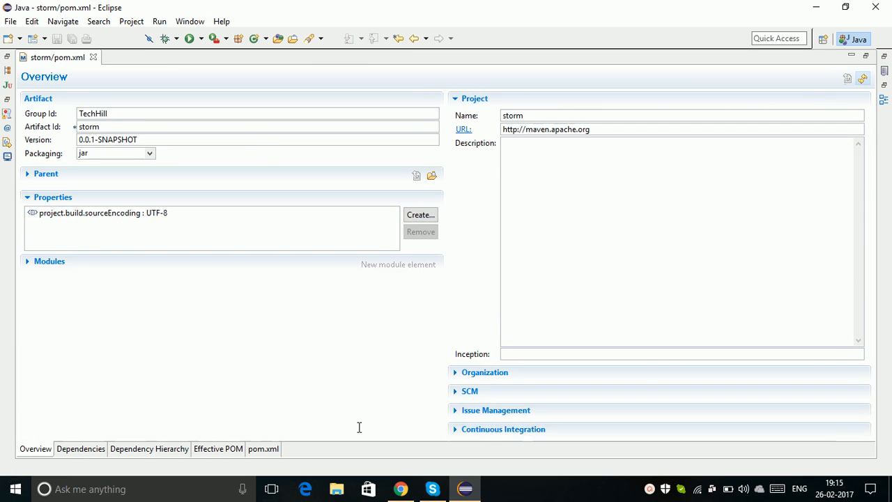
click(263, 449)
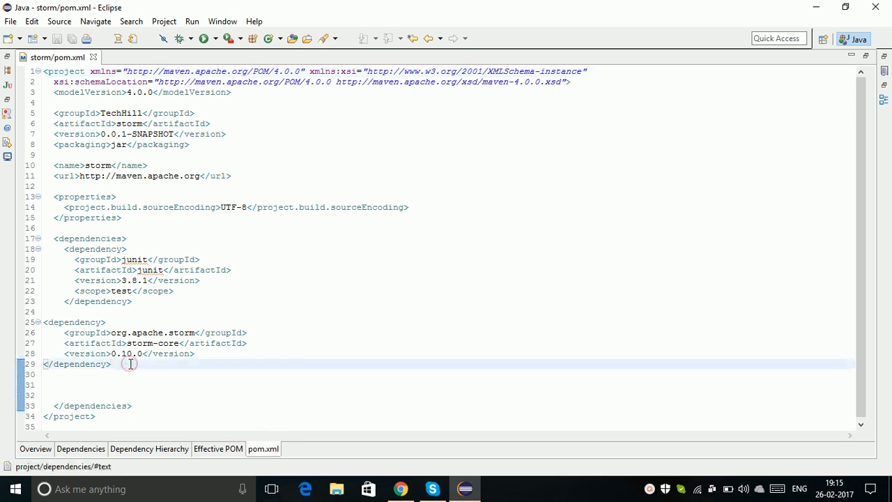
click(153, 364)
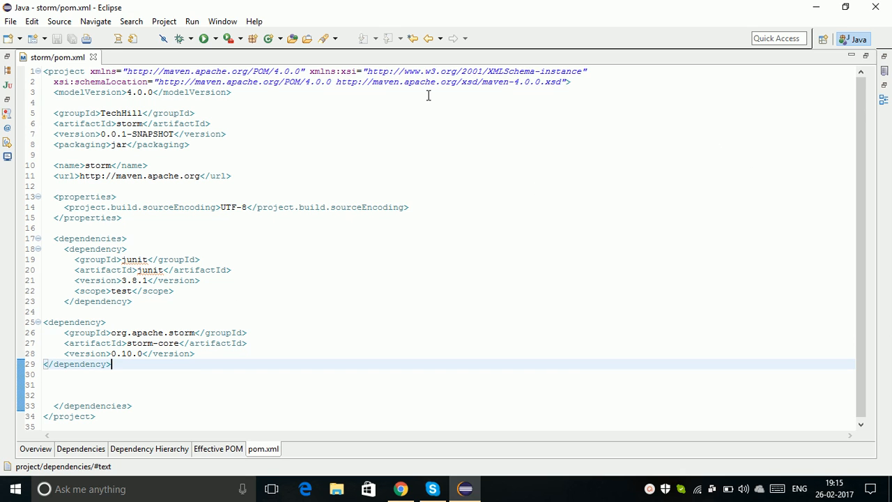
mouse_move(92, 58)
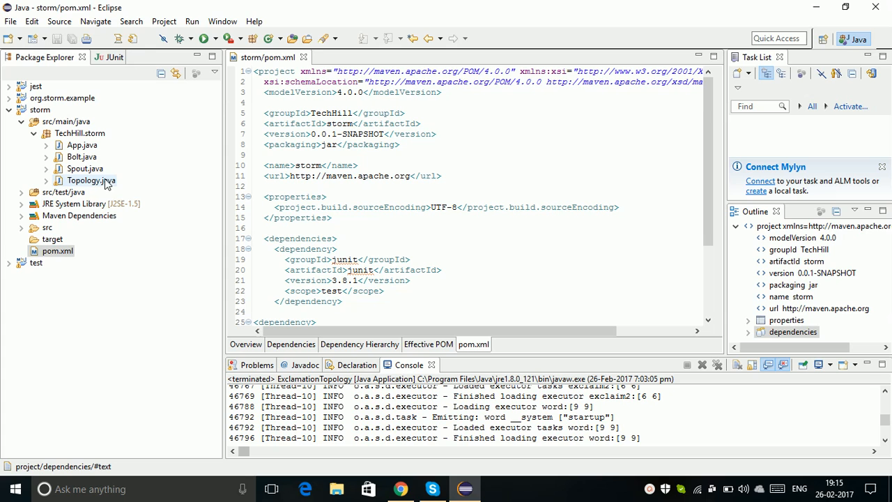
- Open Spout.java and review nextTuple, the lower methods and the collector field usages
double_click(83, 169)
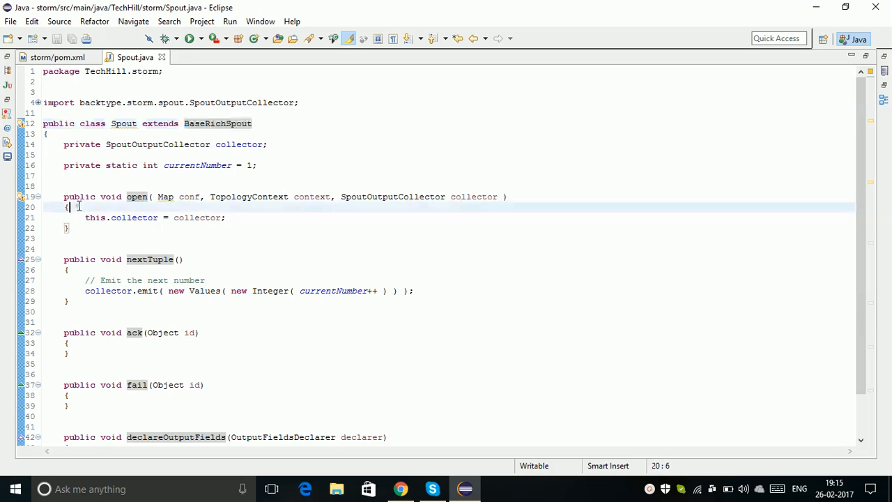
drag(66, 206, 66, 229)
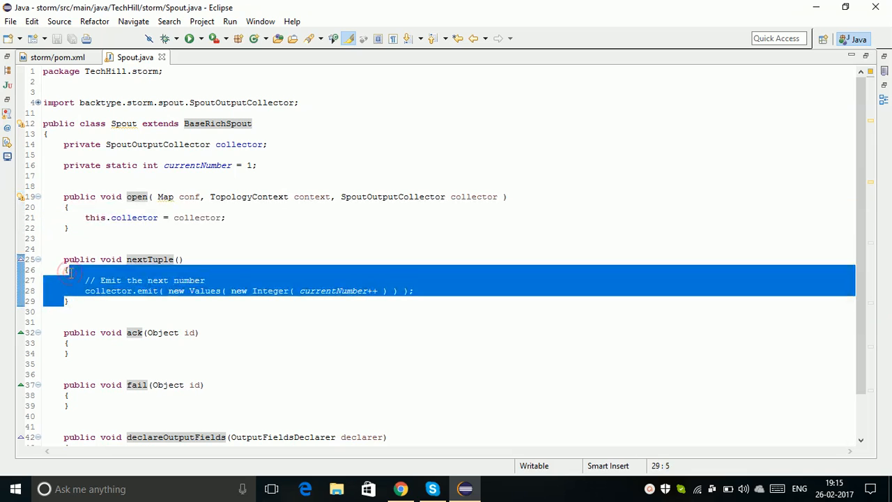
mouse_move(875, 404)
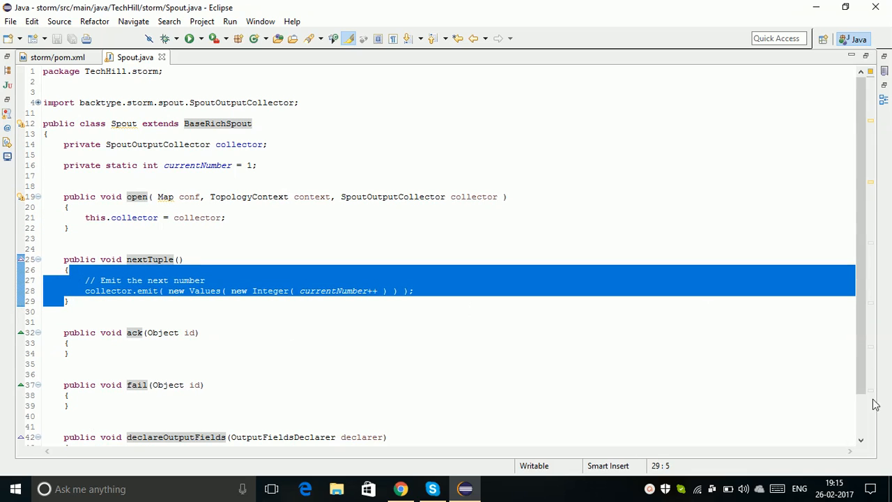
scroll(down, 3)
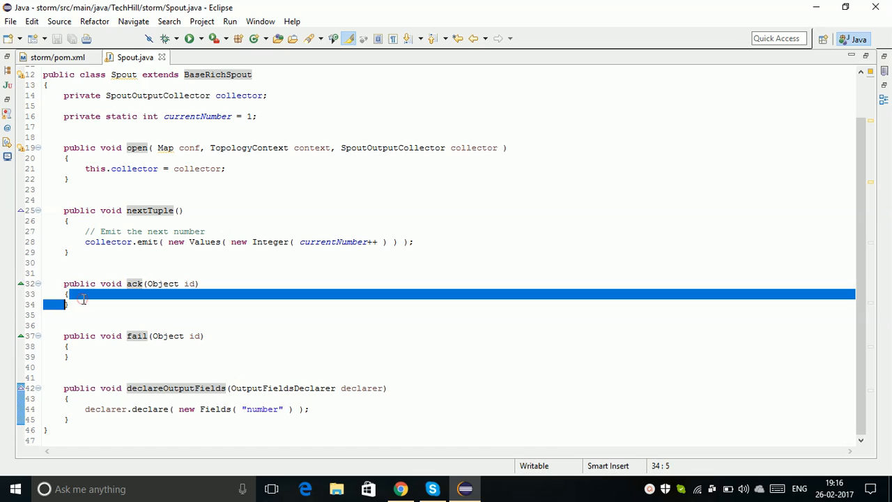
click(67, 357)
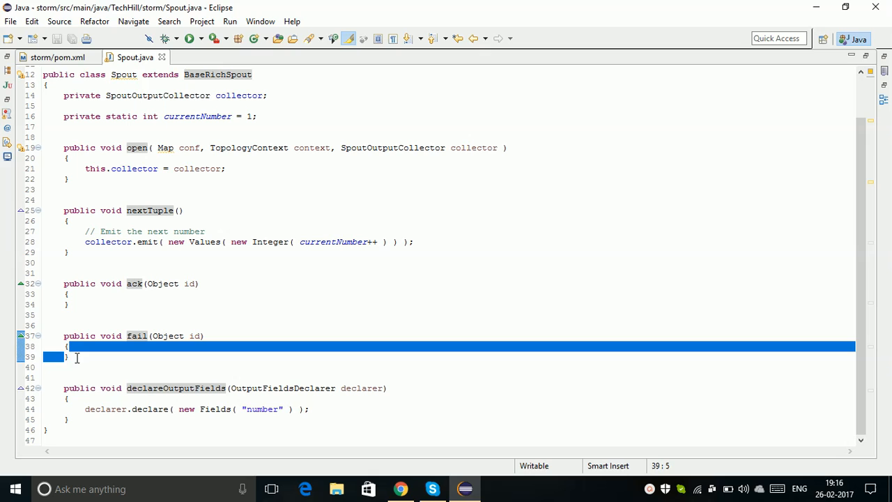
mouse_move(195, 149)
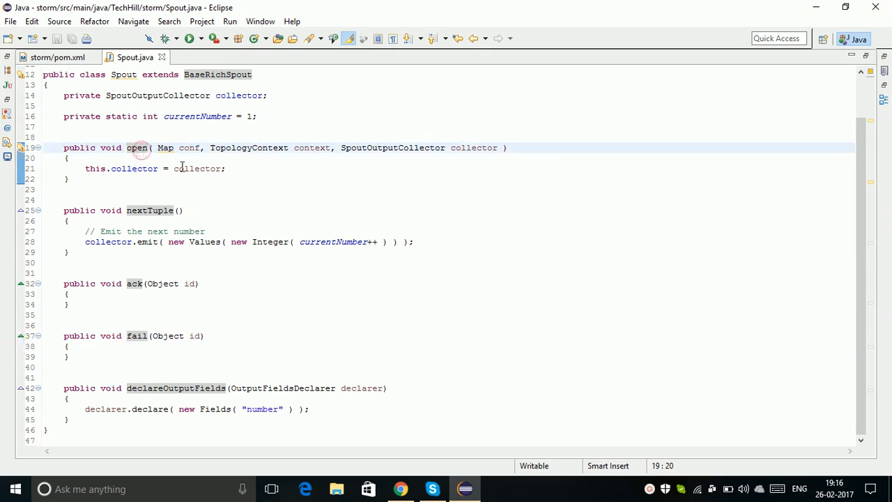
click(198, 167)
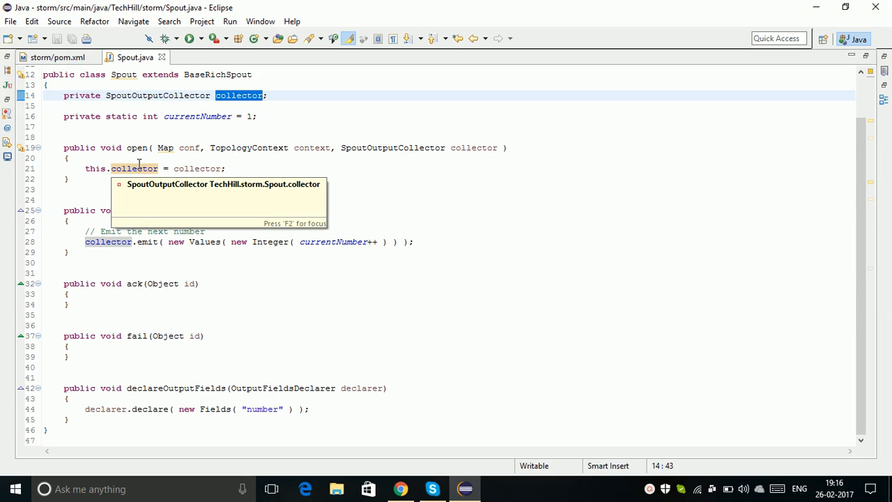
mouse_move(220, 176)
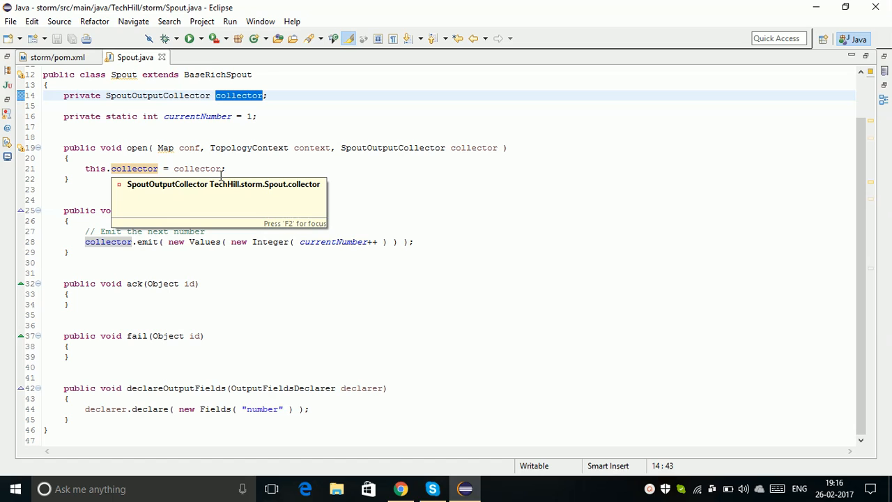
click(209, 168)
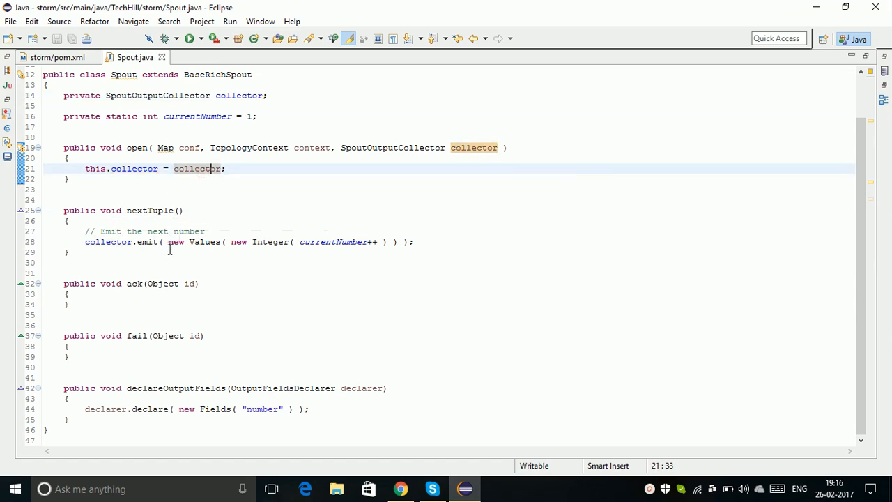
mouse_move(240, 244)
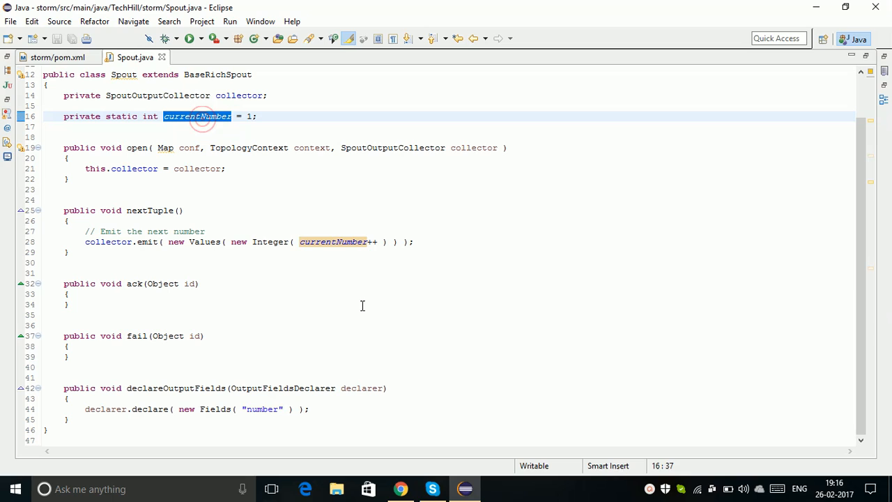
mouse_move(334, 243)
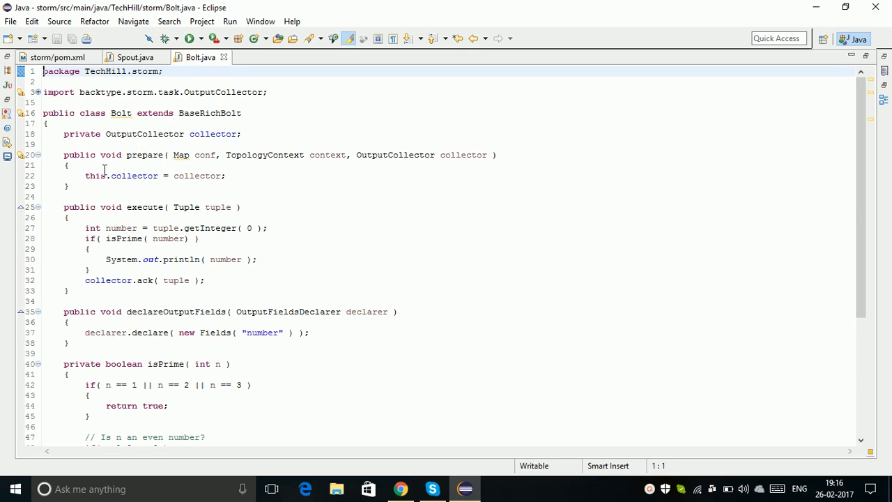
drag(85, 175, 66, 187)
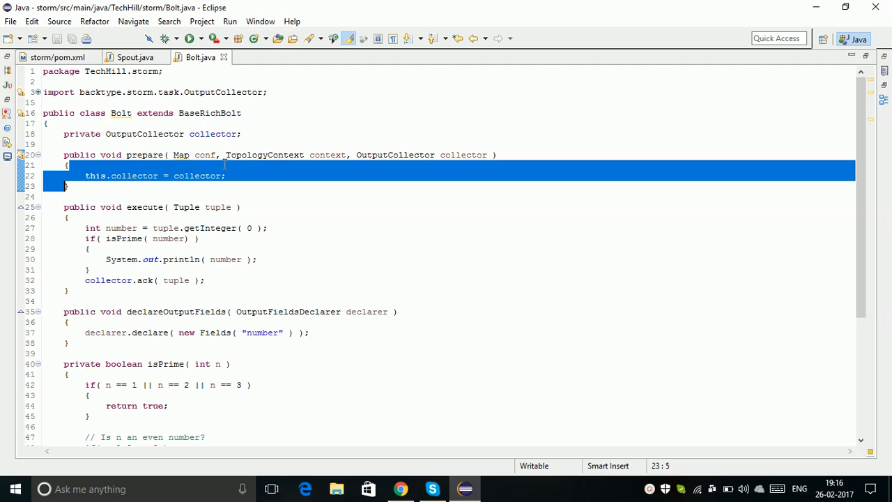
double_click(120, 113)
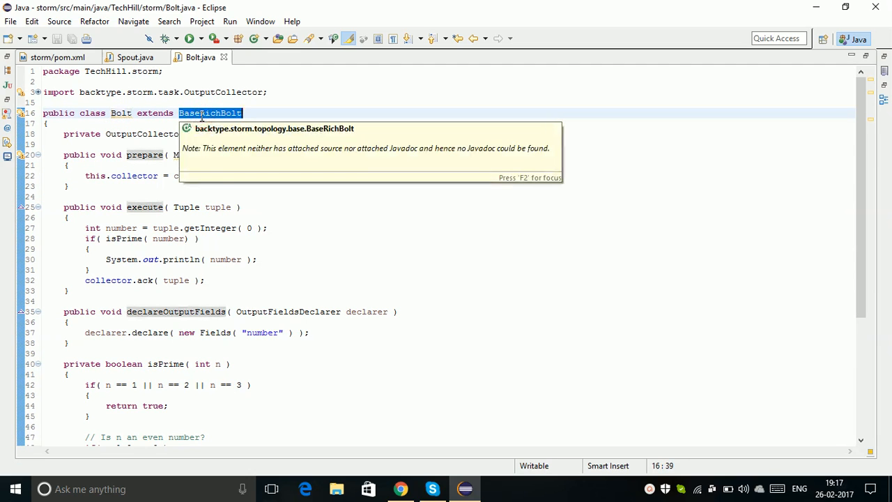
mouse_move(84, 162)
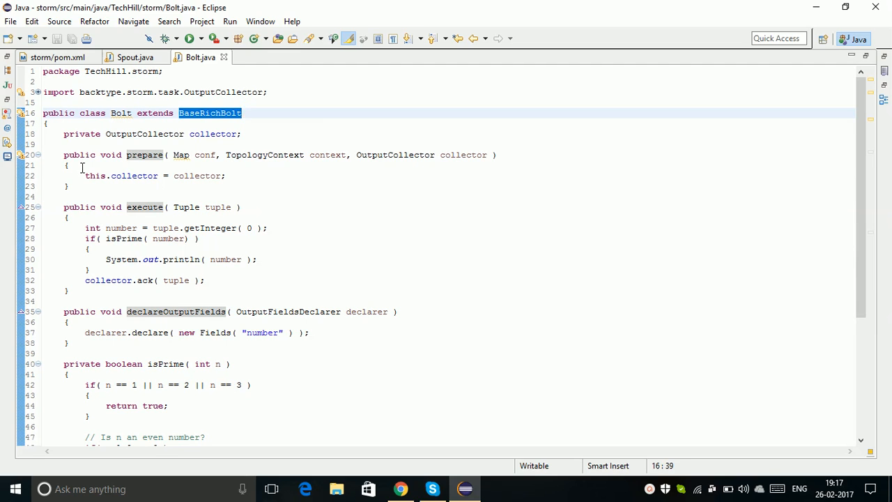
drag(66, 165, 67, 187)
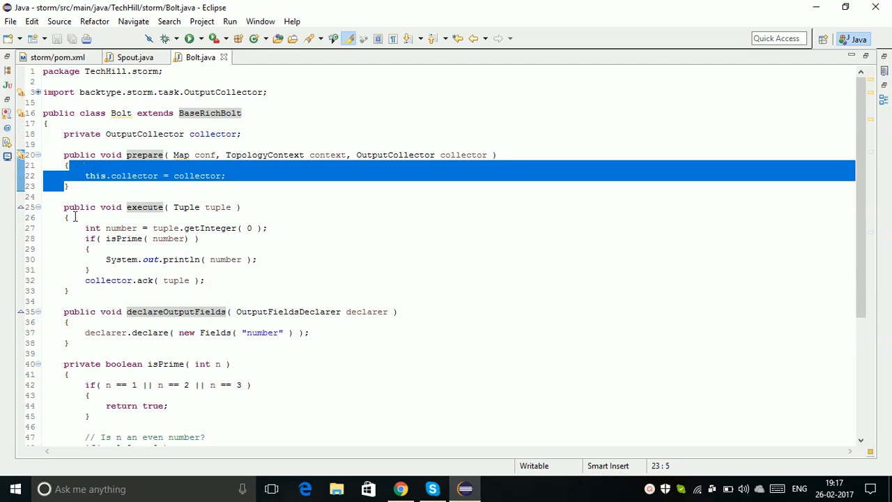
click(86, 332)
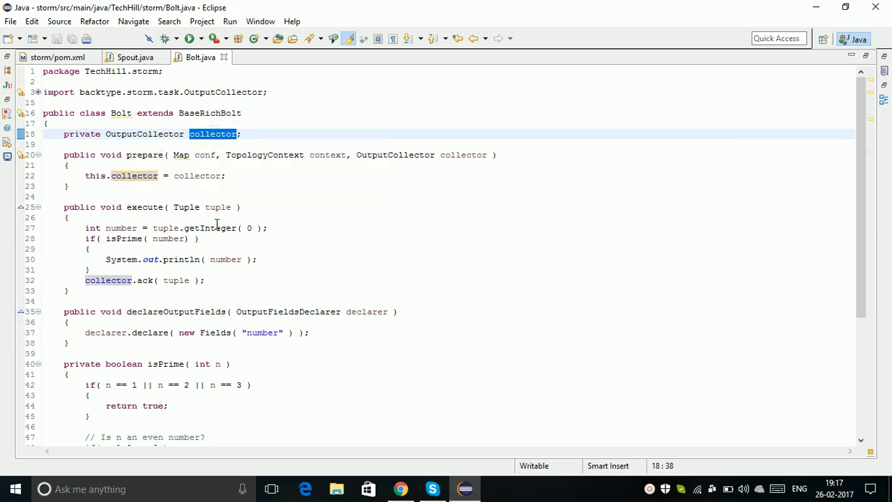
mouse_move(209, 212)
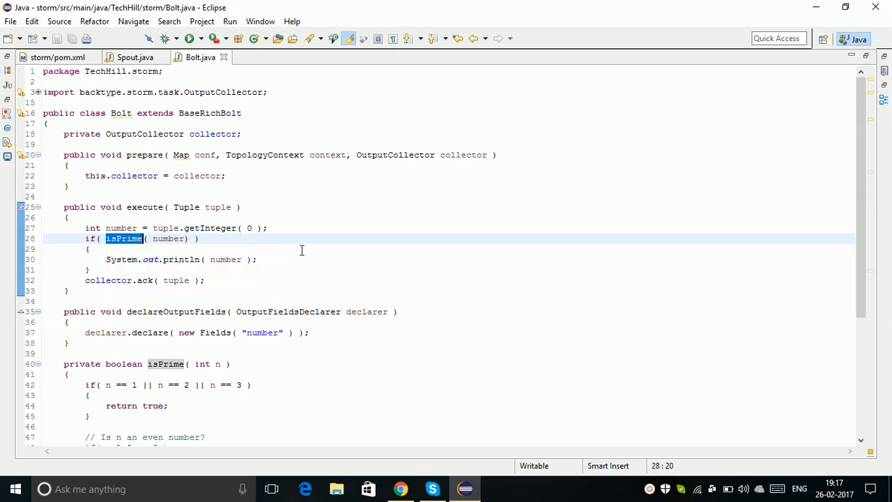
click(179, 238)
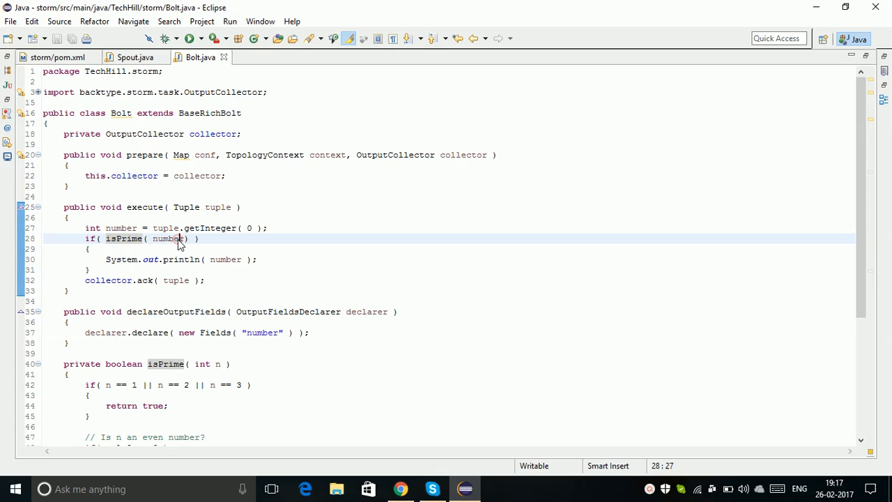
click(168, 239)
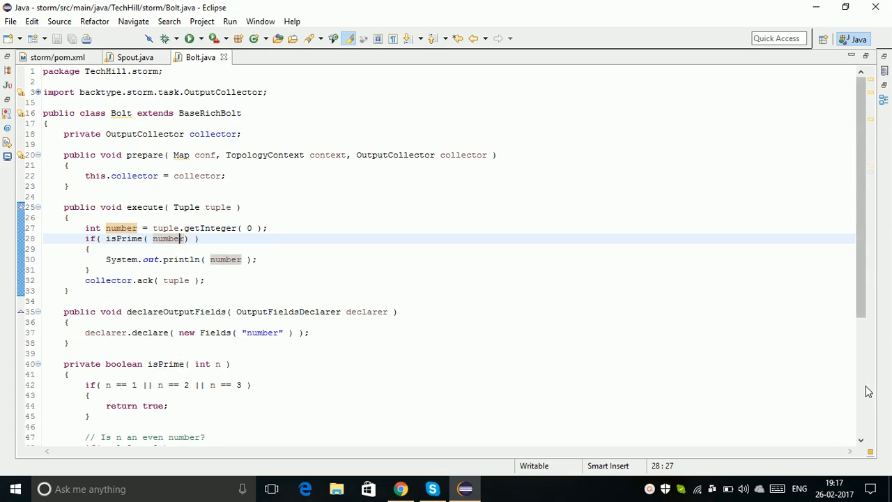
scroll(down, 3)
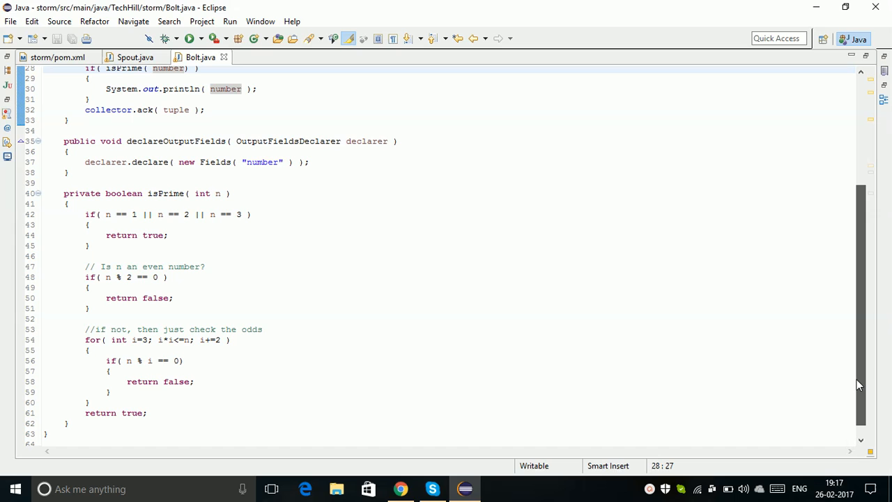
scroll(up, 3)
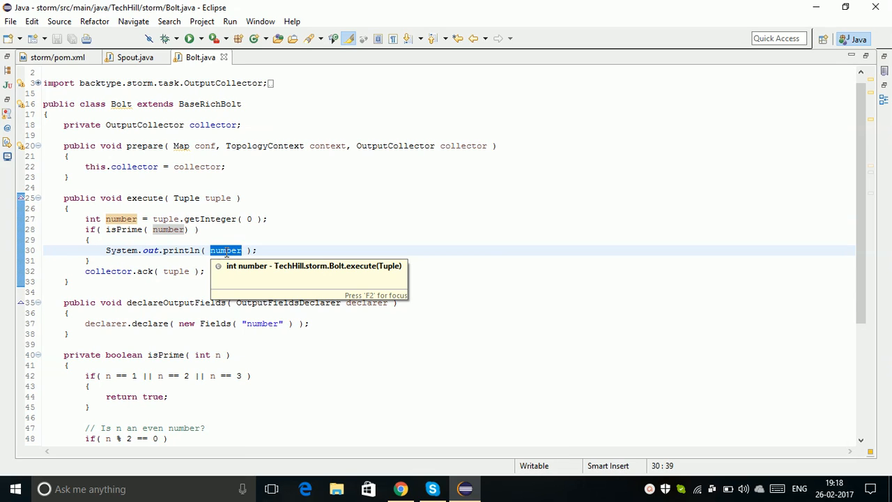
mouse_move(711, 374)
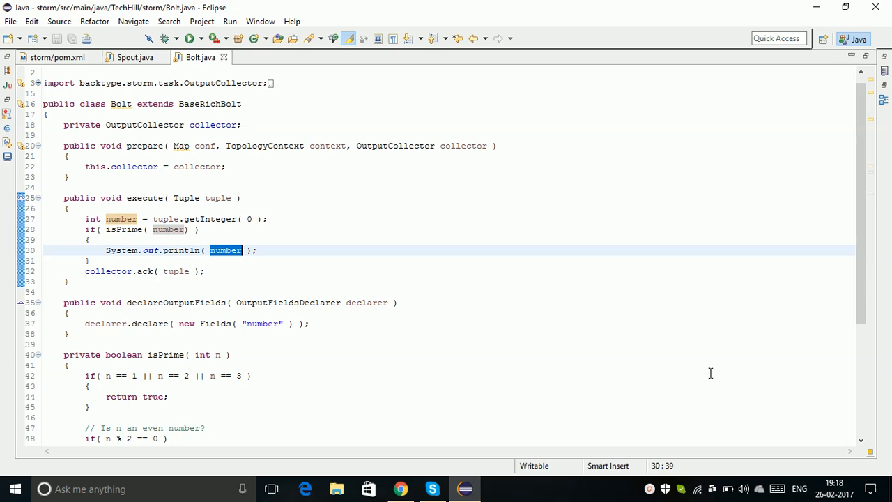
scroll(down, 3)
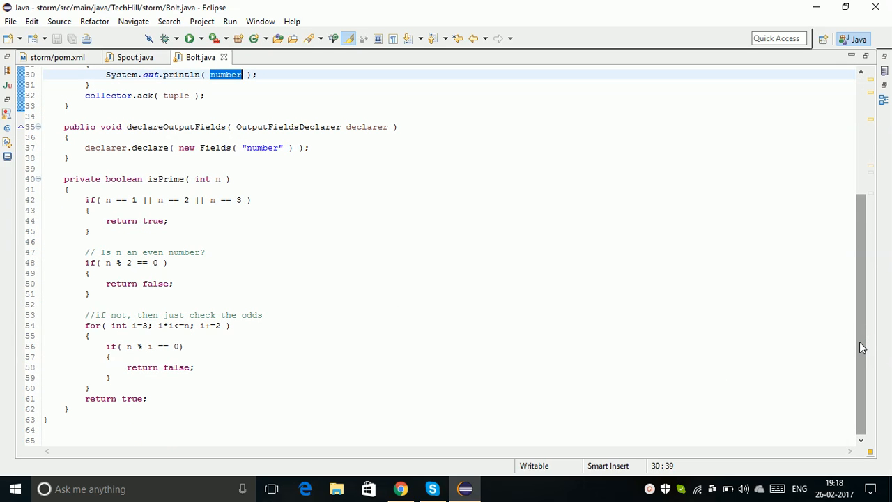
scroll(up, 3)
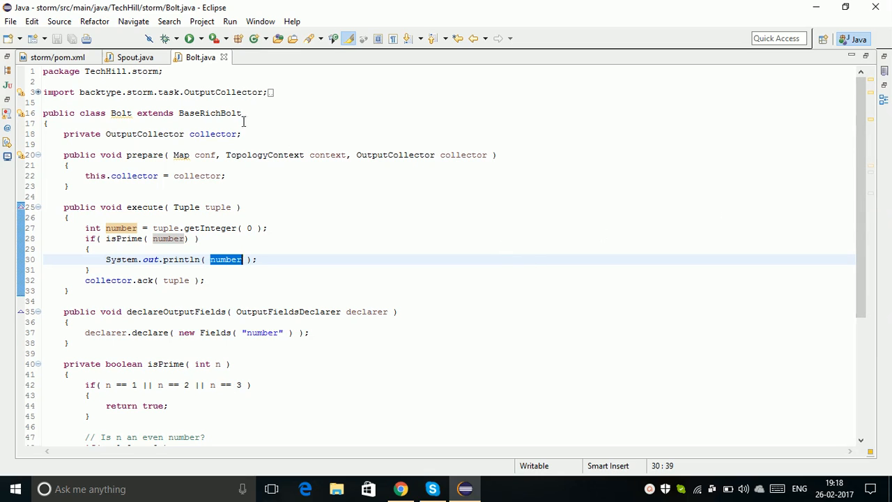
mouse_move(211, 113)
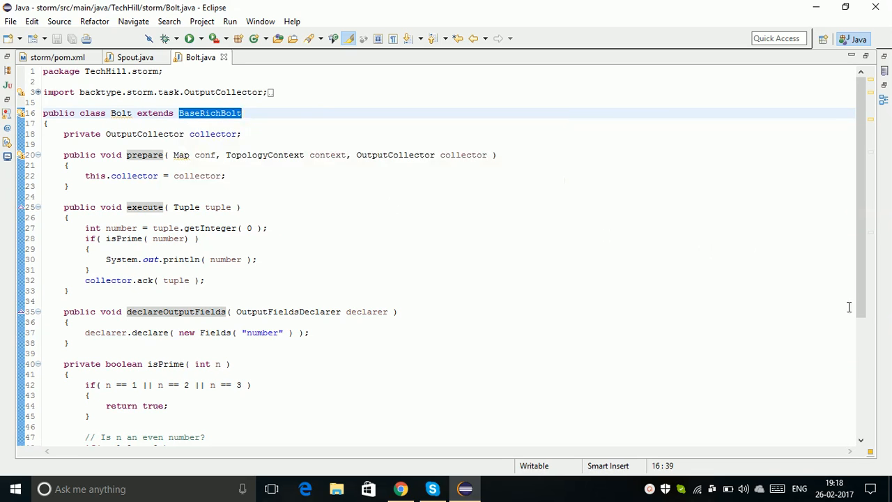
scroll(down, 3)
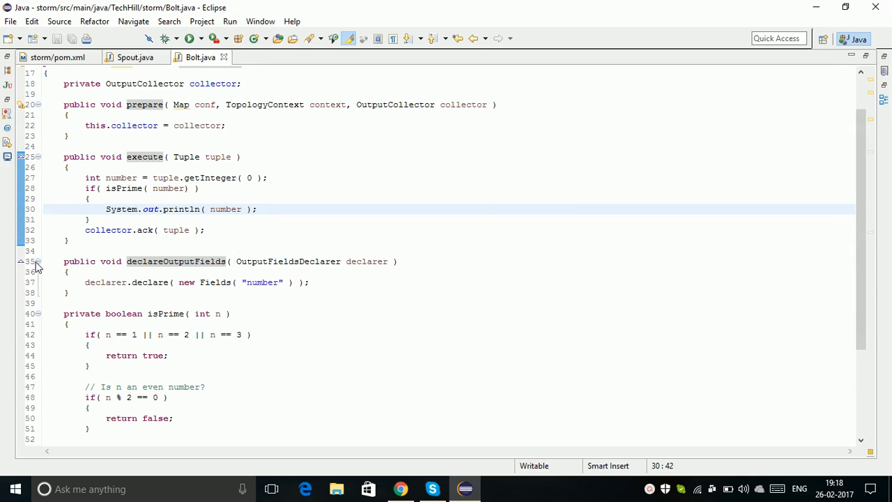
double_click(109, 230)
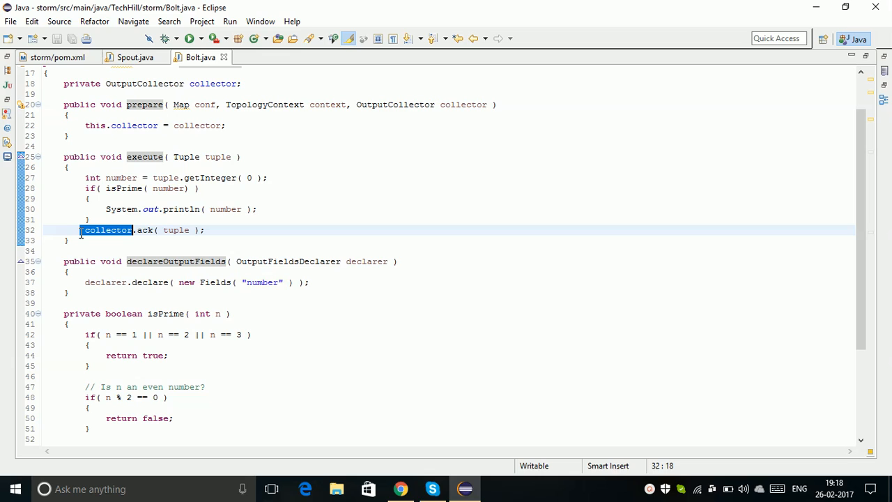
click(80, 230)
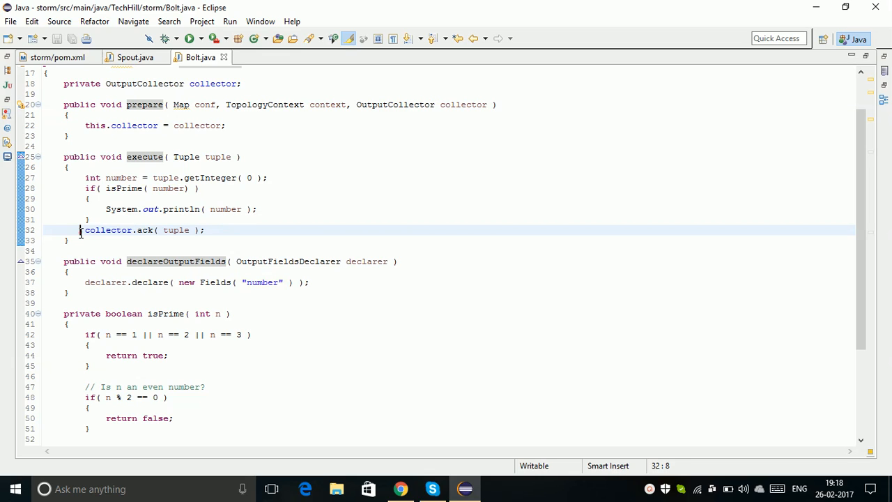
double_click(107, 230)
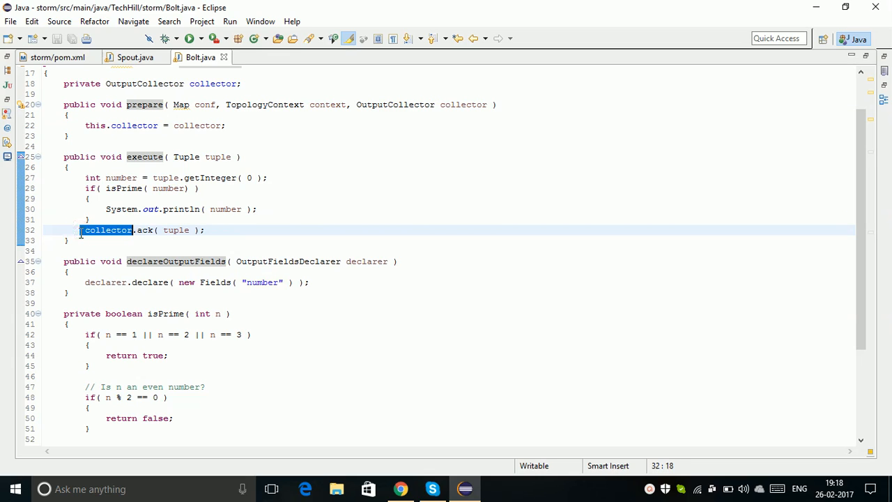
click(80, 230)
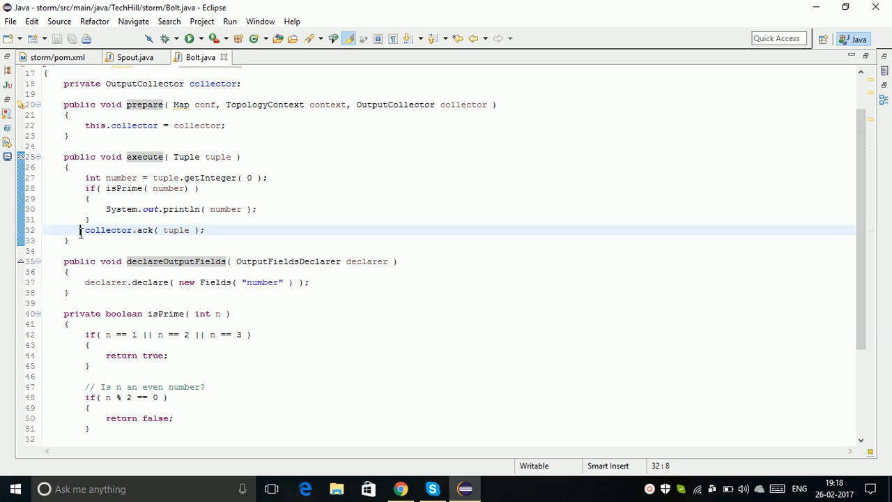
mouse_move(859, 102)
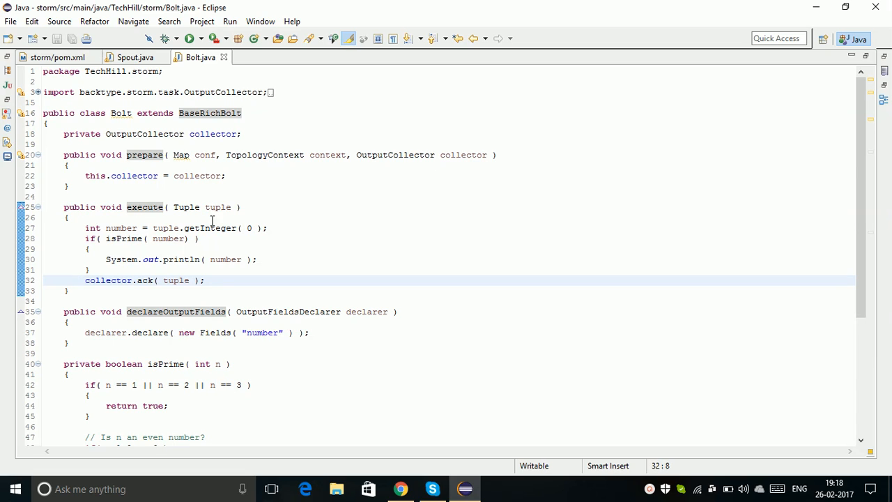
mouse_move(76, 284)
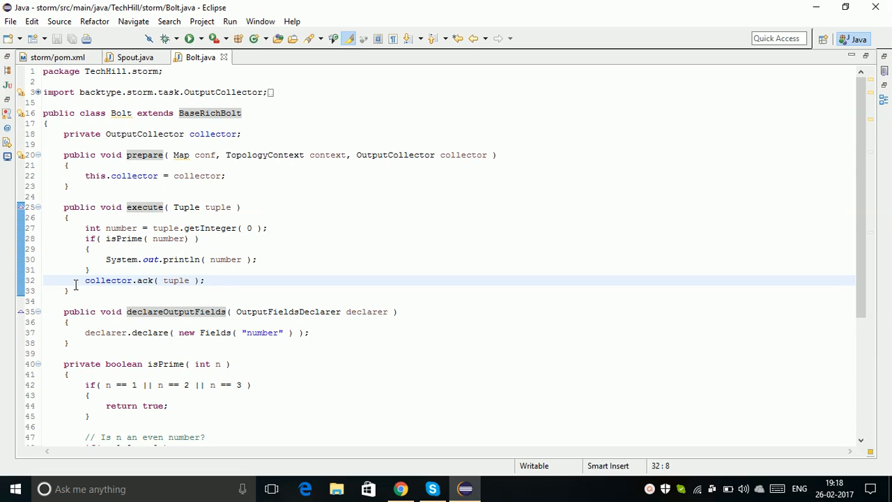
click(80, 280)
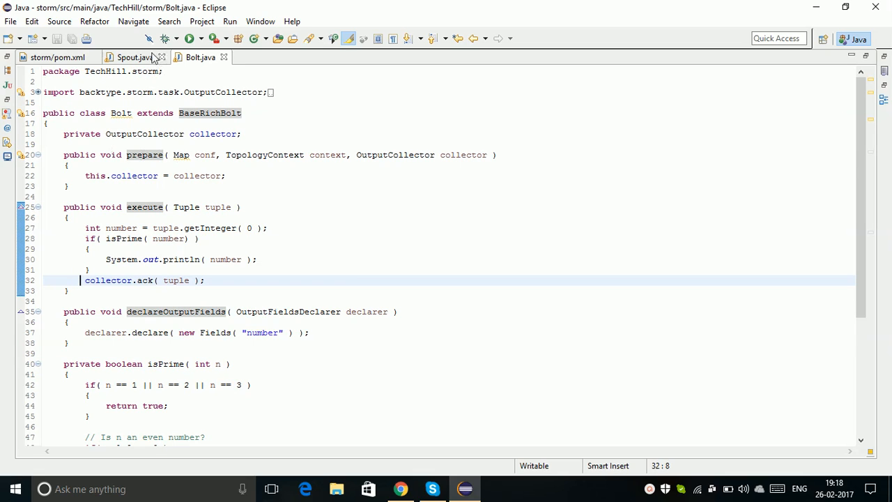
mouse_move(134, 57)
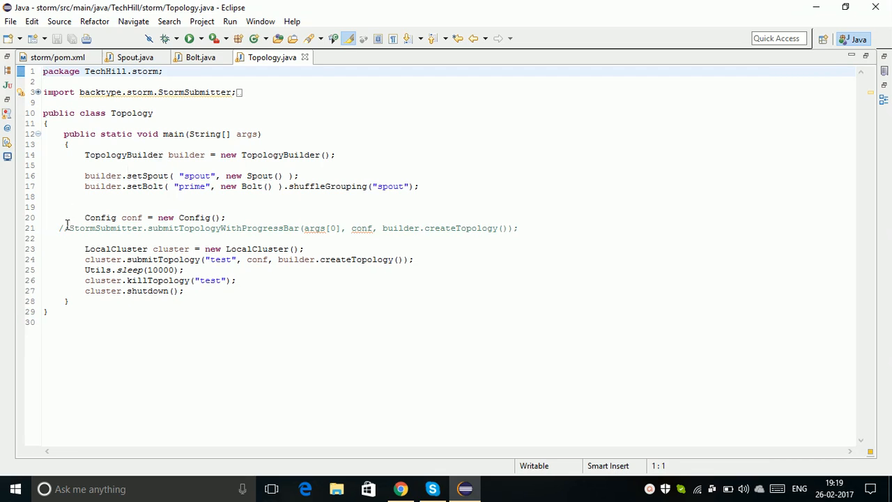
mouse_move(104, 228)
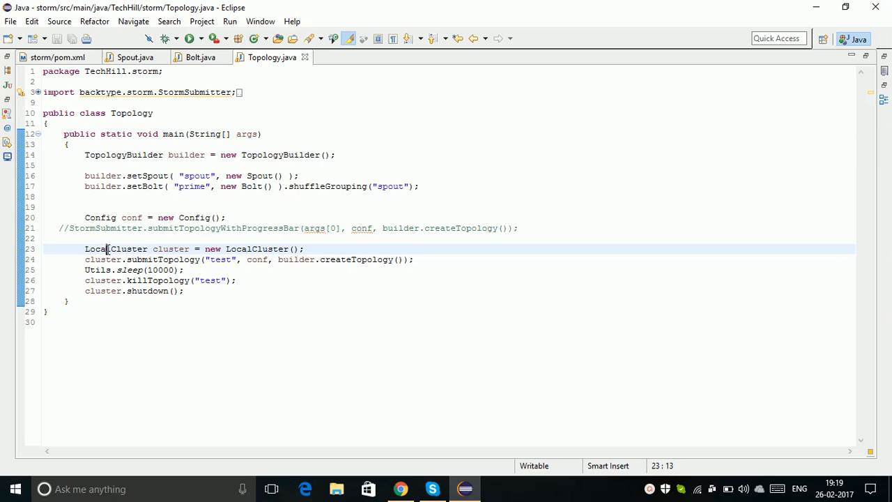
- Resolve the unresolved LocalCluster type by adding its missing import in Topology.java
double_click(116, 248)
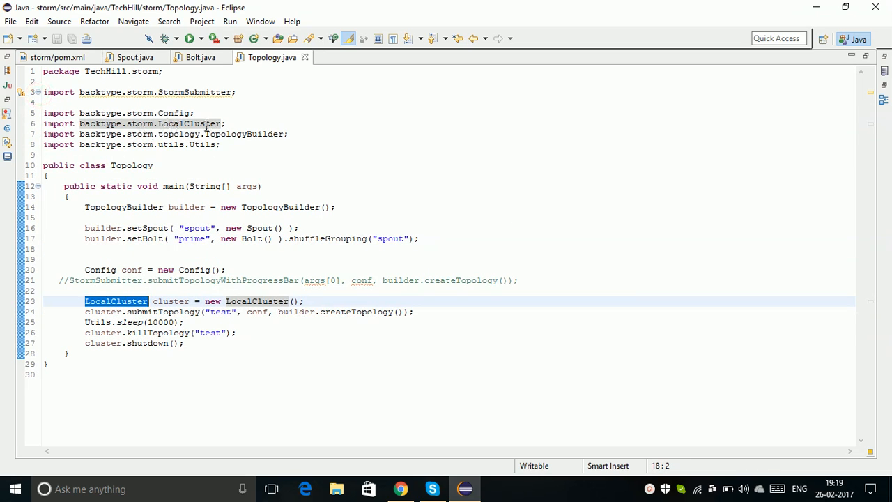
mouse_move(117, 301)
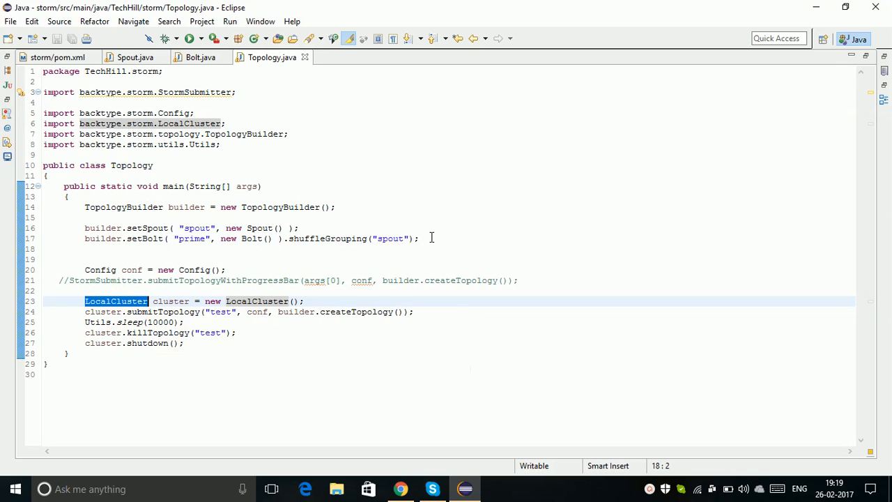
click(288, 280)
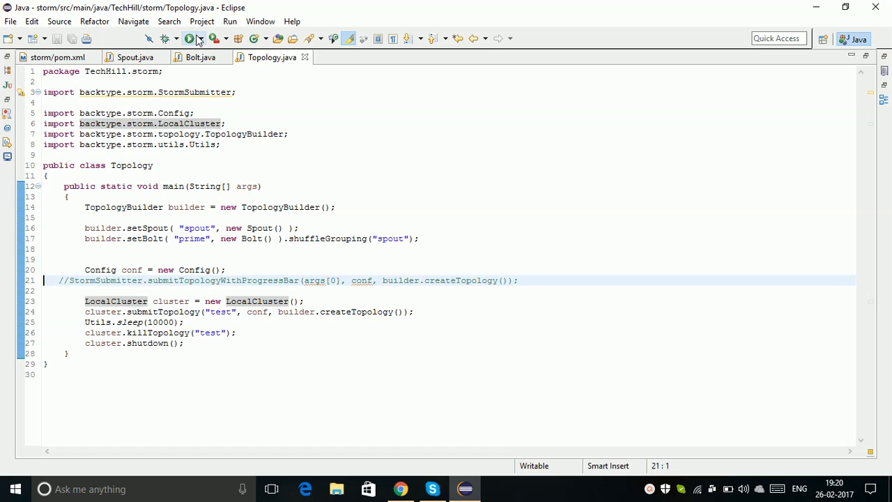
mouse_move(197, 39)
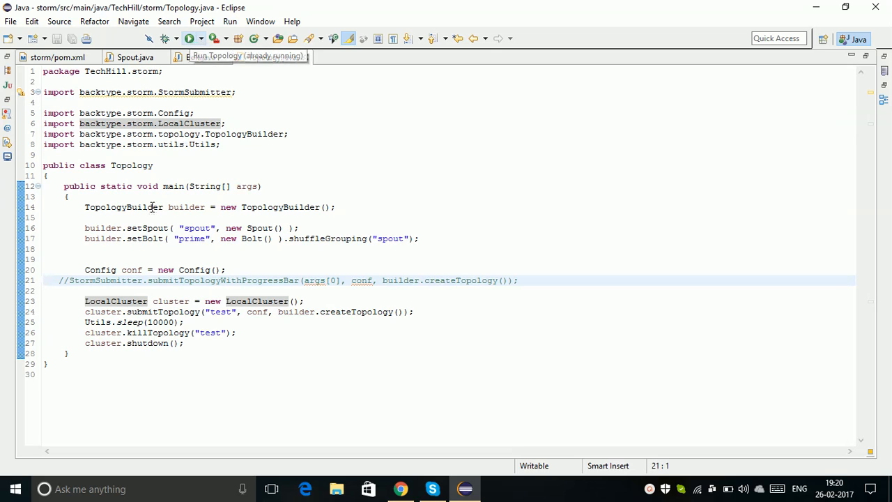
- Run Topology.java as a Java application to start the local Storm cluster
double_click(191, 238)
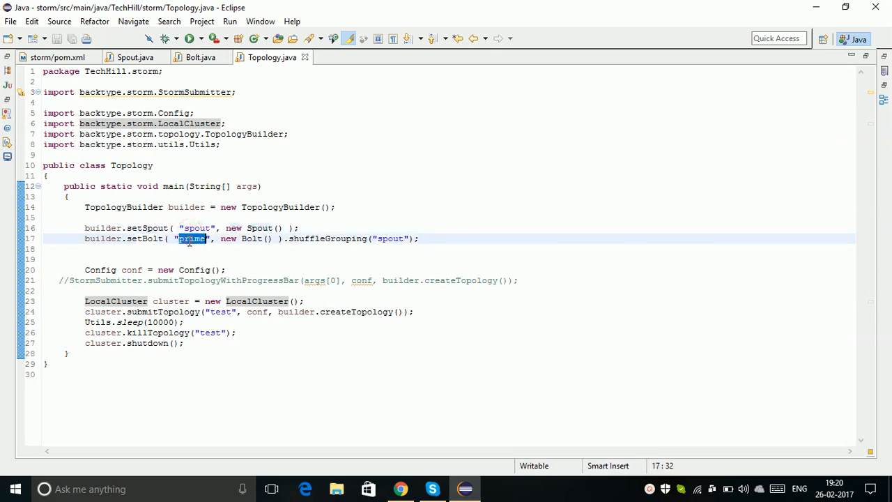
mouse_move(260, 134)
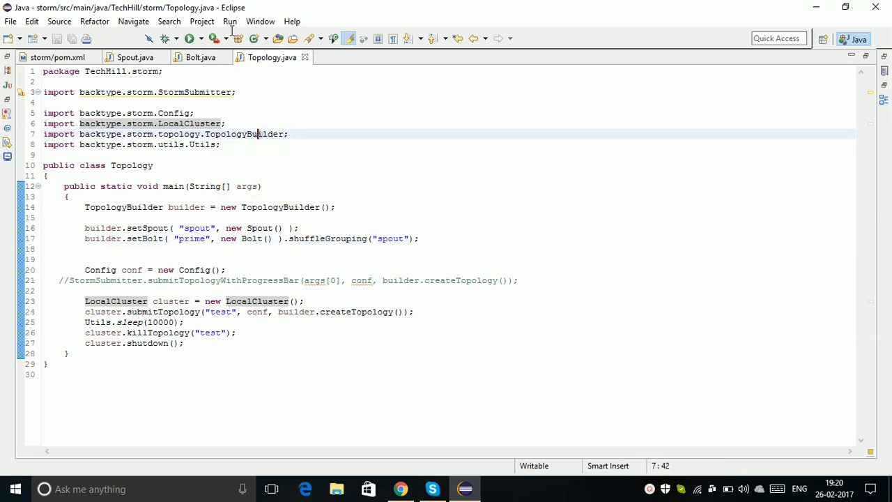
click(189, 39)
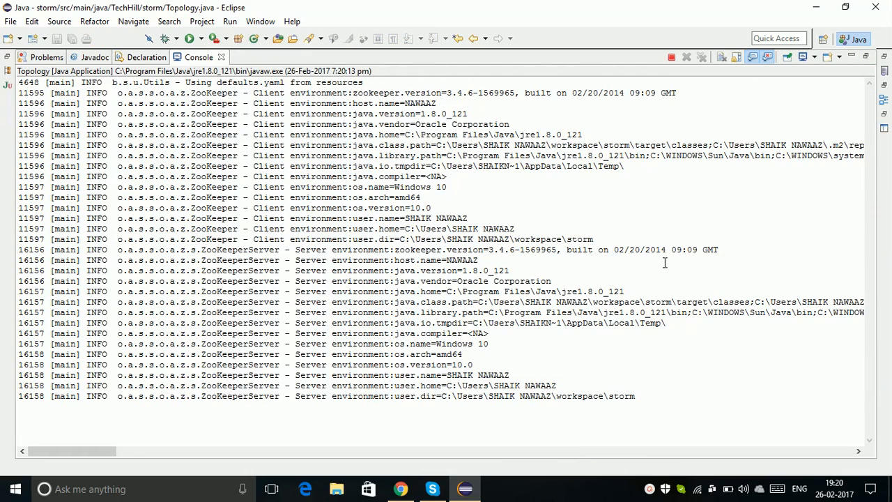
- Scroll through the ZooKeeper startup log in the Console
scroll(down, 3)
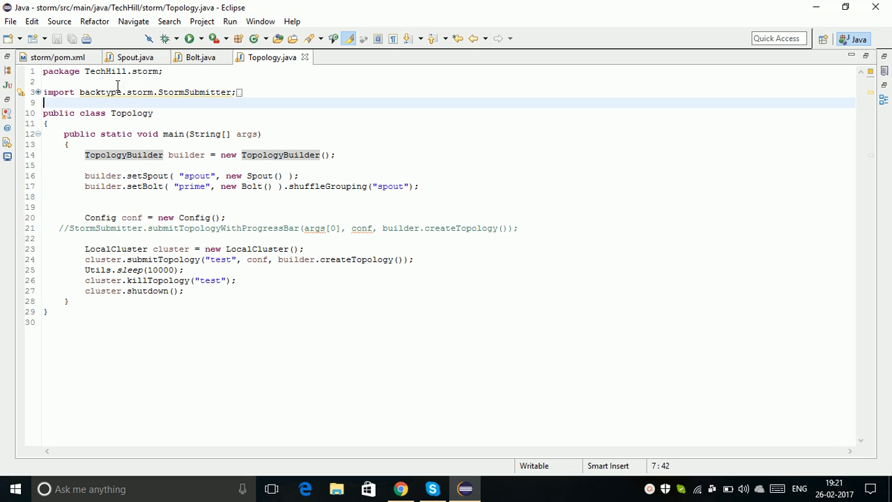
double_click(101, 92)
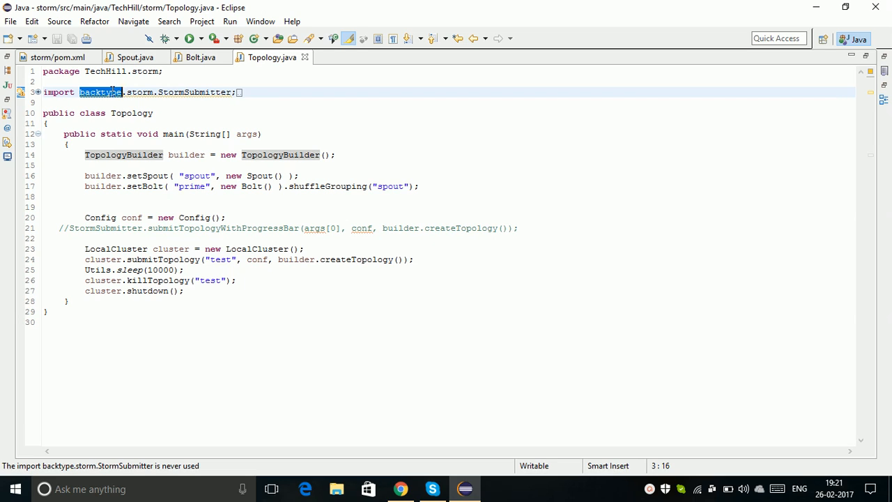
mouse_move(489, 270)
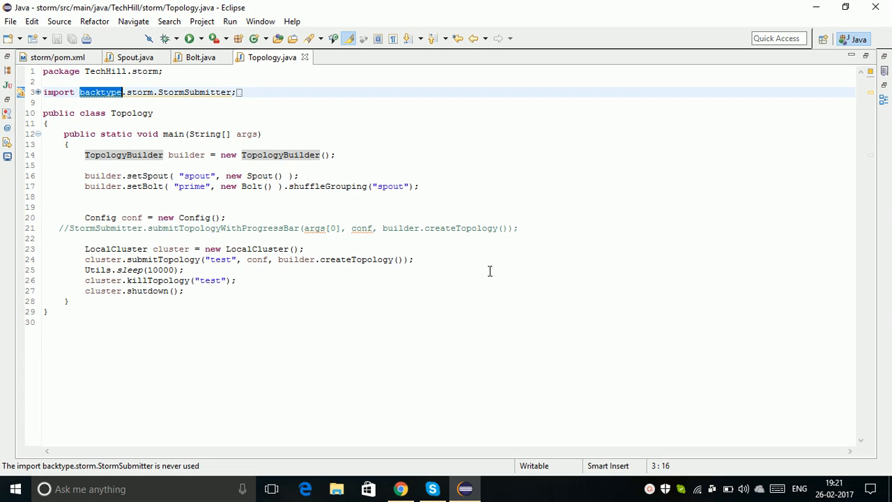